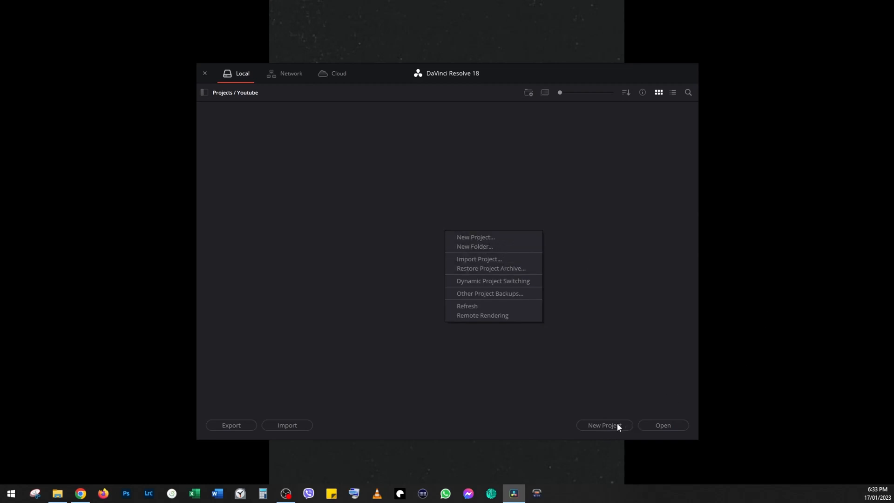
Step: Create a new project named 'Project' from the Project Manager's New Project dialog
click(476, 237)
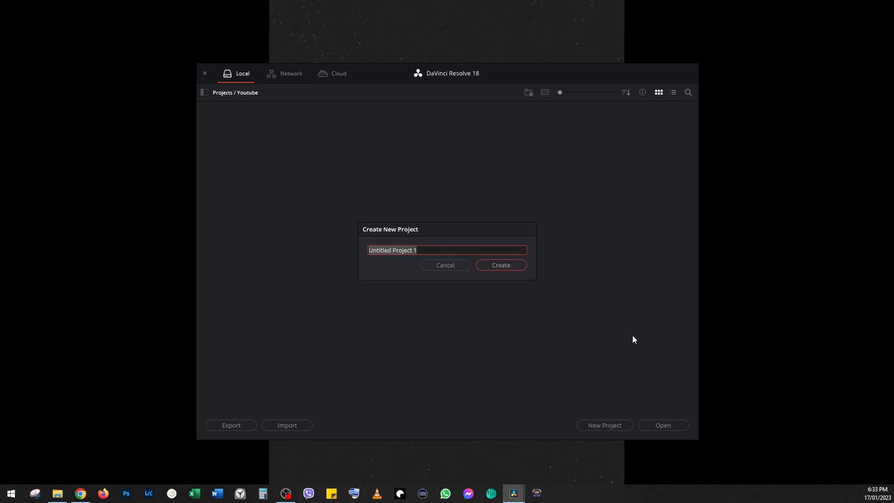
text(P)
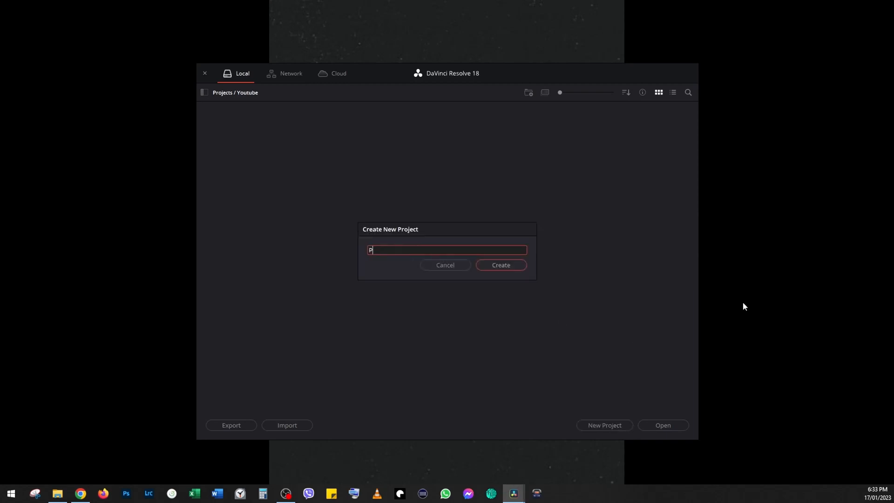
text(roject)
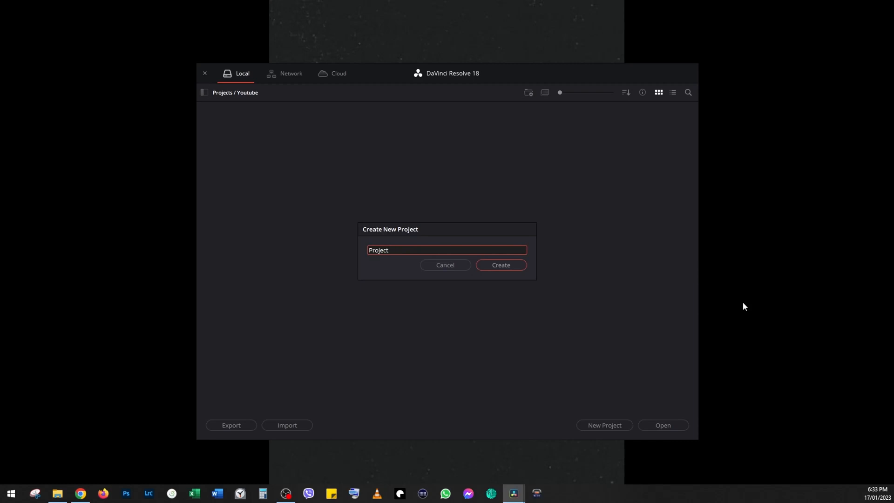
click(500, 265)
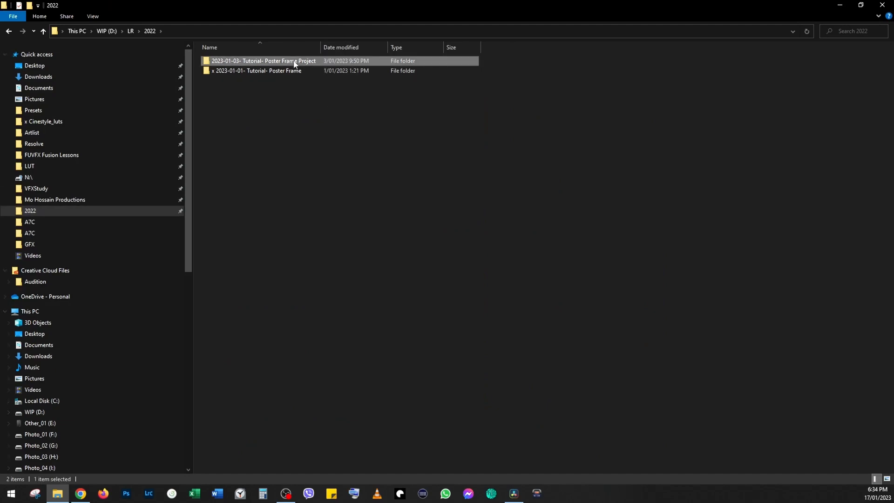
Step: Drag Thumbnail Final.jpg from the Poster Frame Project's GFX folder into the media pool
double_click(262, 60)
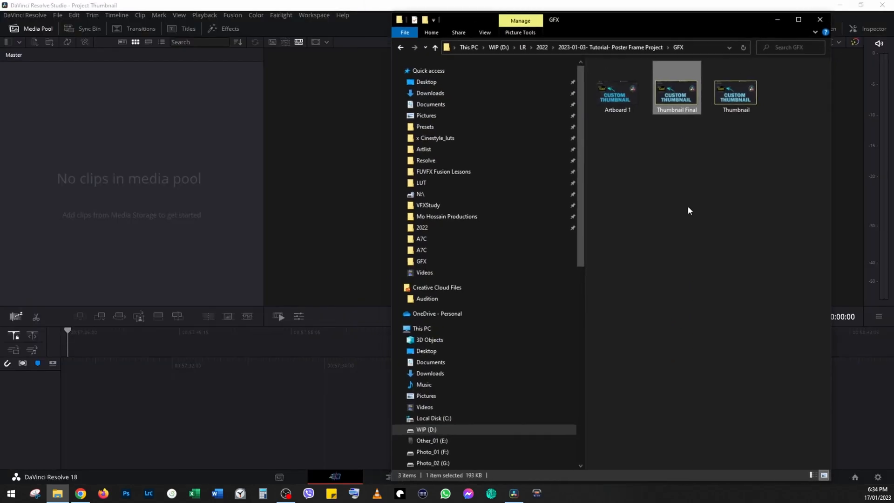
drag(677, 91, 136, 183)
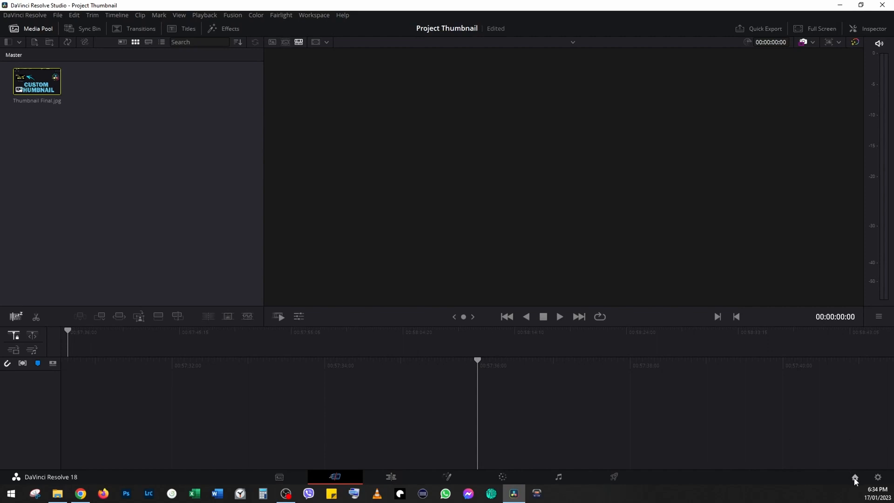
mouse_move(854, 478)
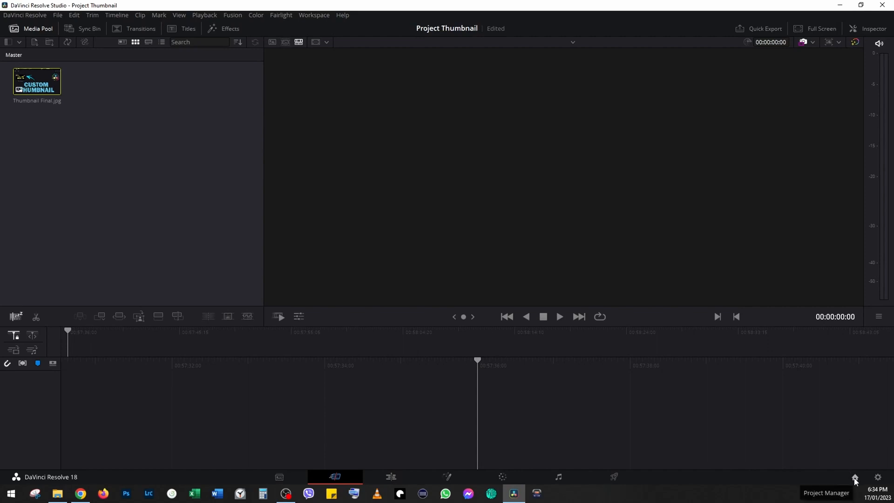
Step: Run Update Thumbnails on Project Thumbnail so it shows the Custom Thumbnail image
click(855, 478)
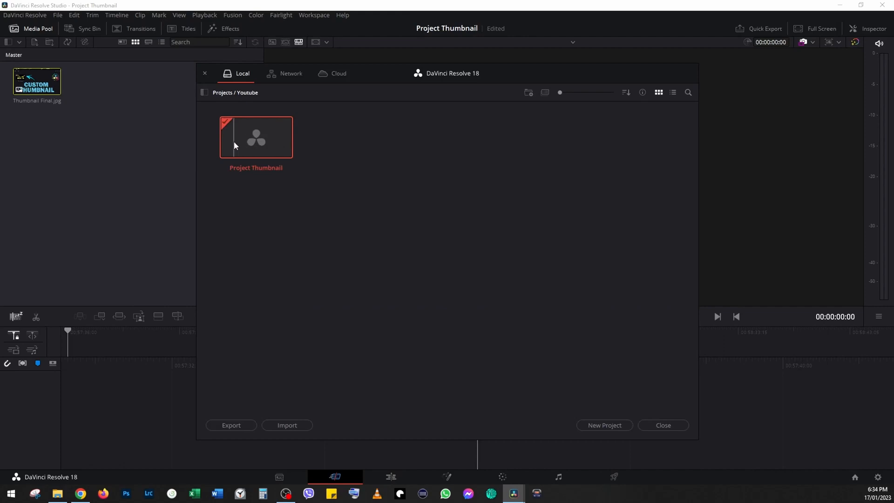
mouse_move(275, 149)
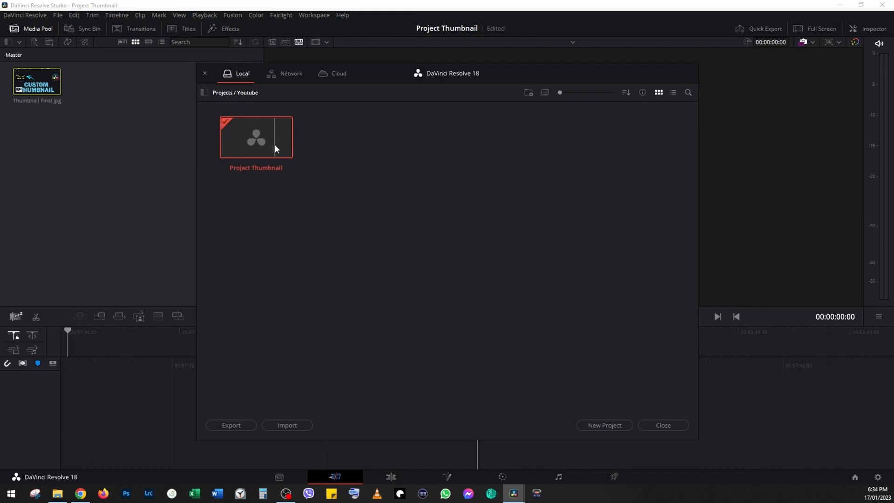
right_click(255, 137)
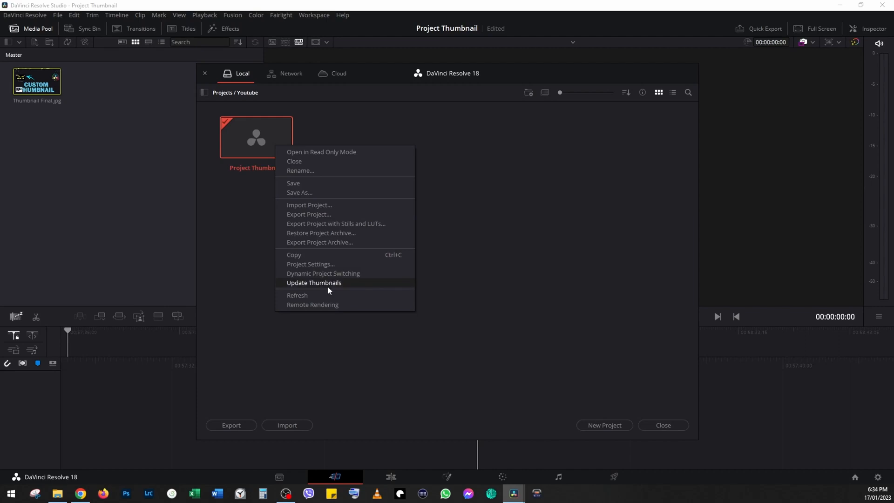
click(314, 282)
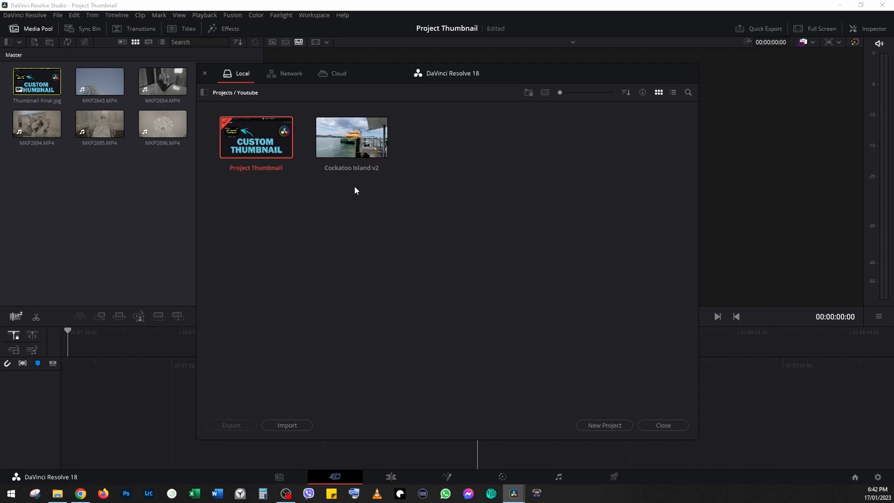
mouse_move(339, 190)
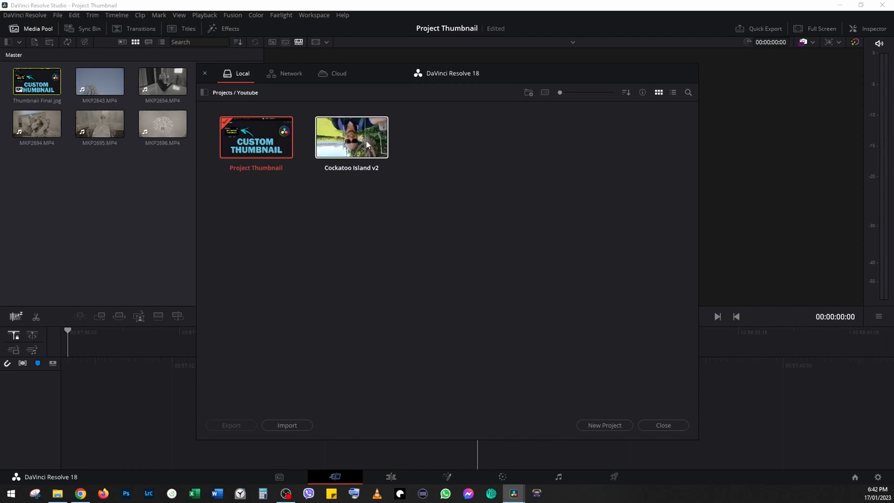
Step: Open Cockatoo Island v2 from its tile, loading the vlog timeline in the edit workspace
click(662, 425)
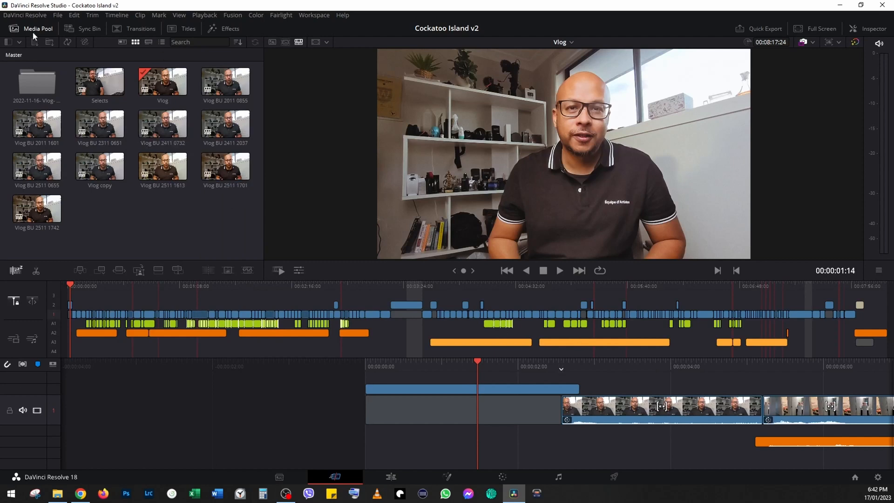
Step: Select the whole run of phone clips in the Footage / Mobile bin via the bin list
click(36, 165)
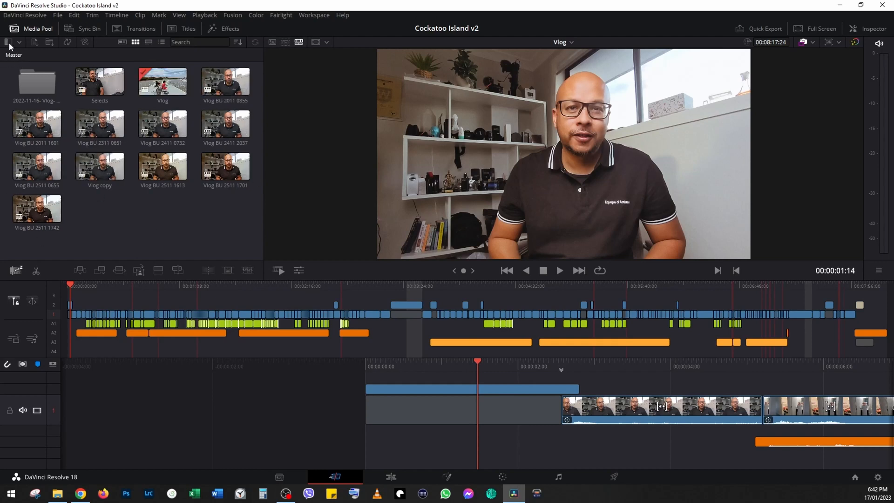
mouse_move(9, 42)
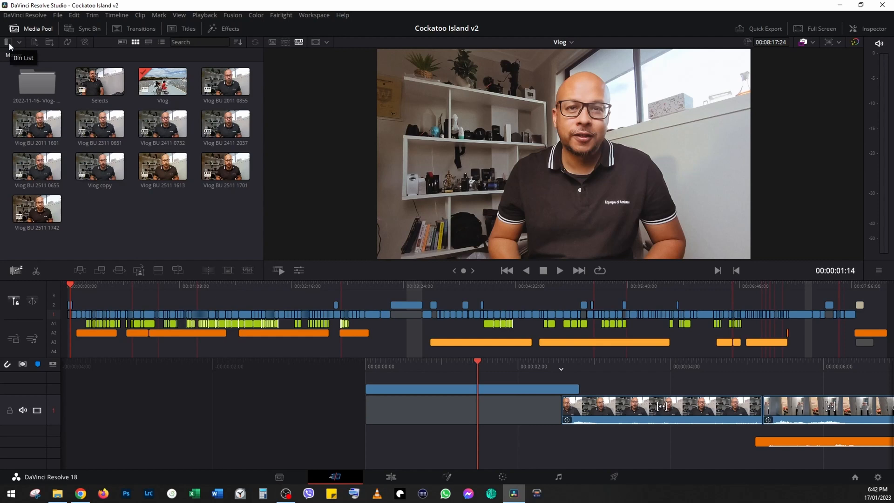
click(8, 42)
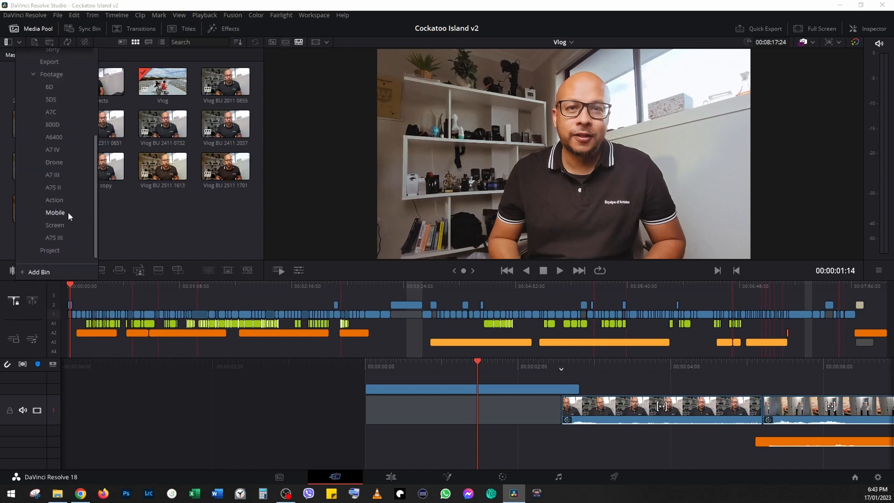
click(55, 212)
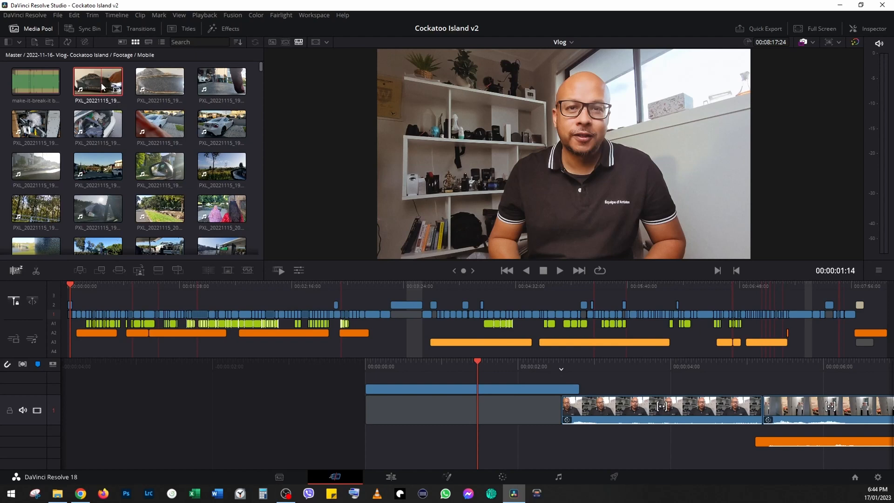
scroll(down, 3)
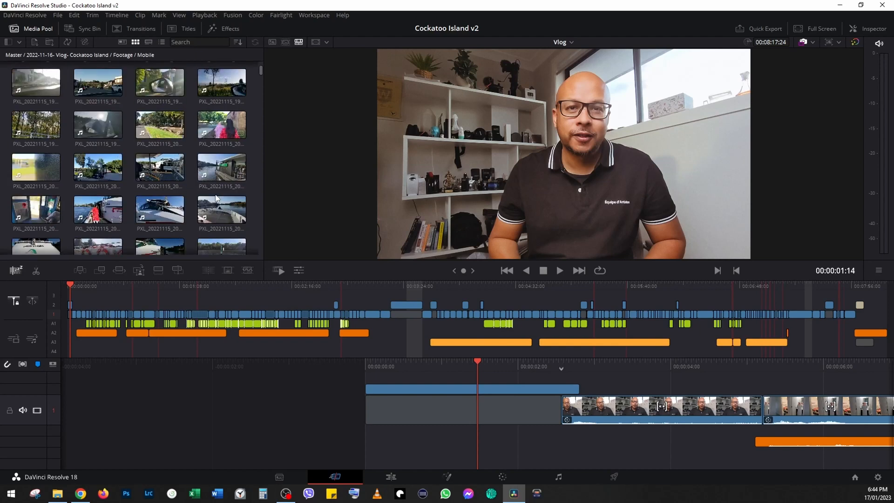
scroll(down, 3)
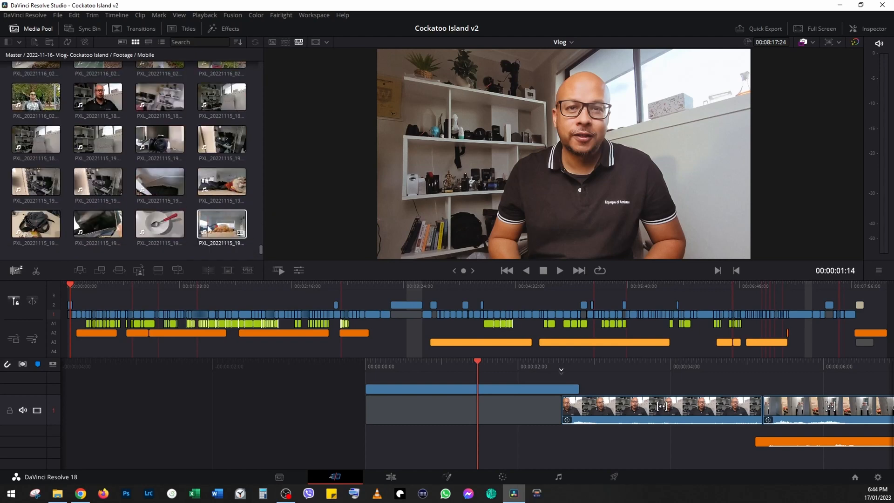
click(308, 214)
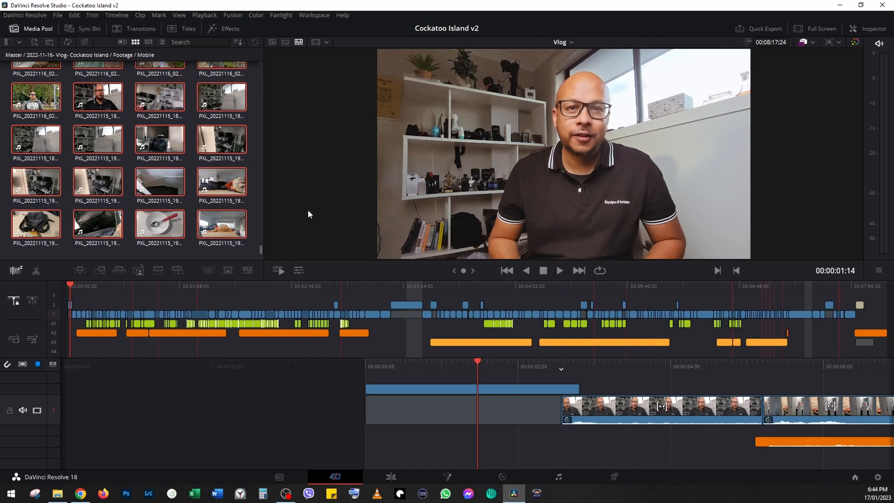
mouse_move(231, 337)
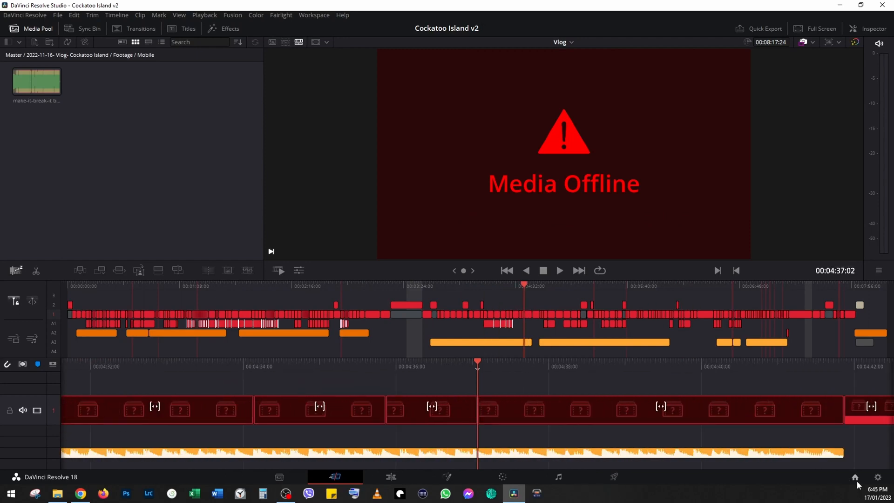
Step: Return to the Project Manager, where Cockatoo Island v2 still shows a footage-frame thumbnail
click(855, 477)
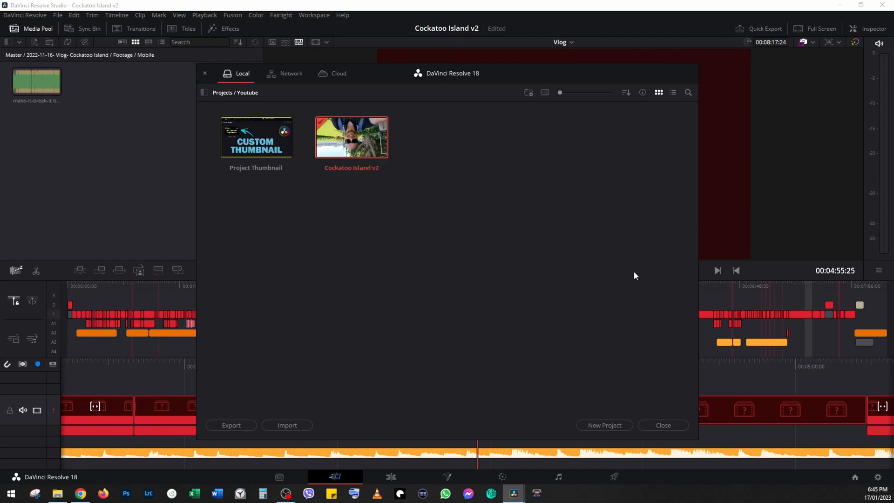
mouse_move(459, 138)
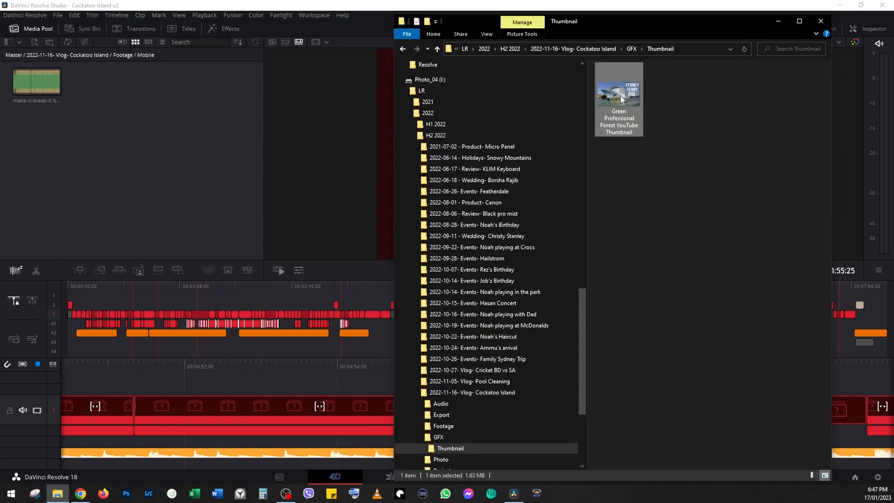
Step: Drag the Green Professional Forest YouTube Thumbnail PNG from GFX > Thumbnail into the Mobile bin
drag(619, 96, 100, 80)
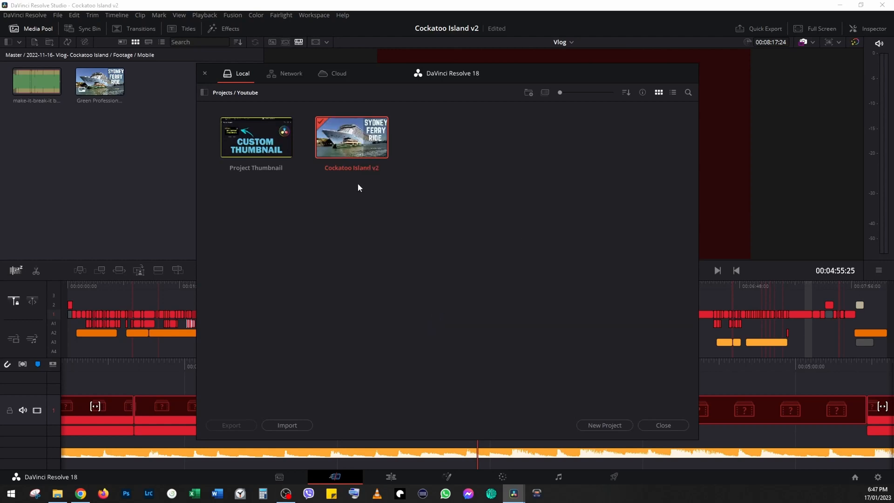
mouse_move(368, 189)
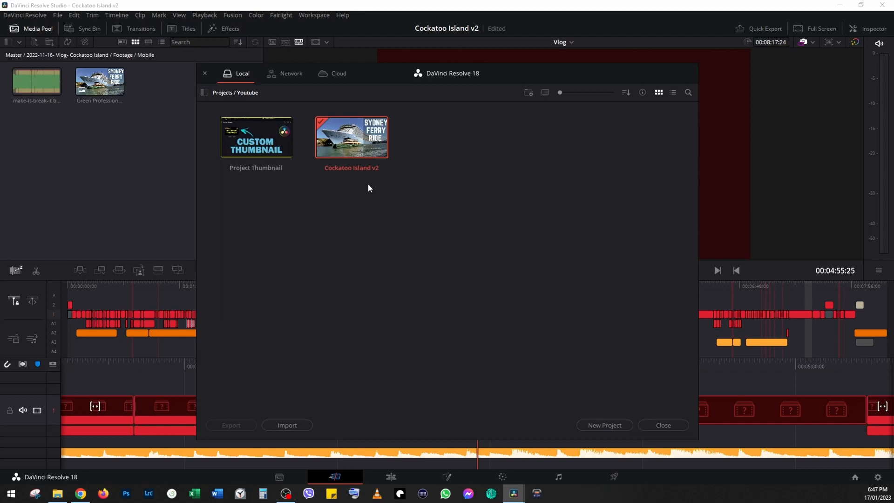
mouse_move(661, 399)
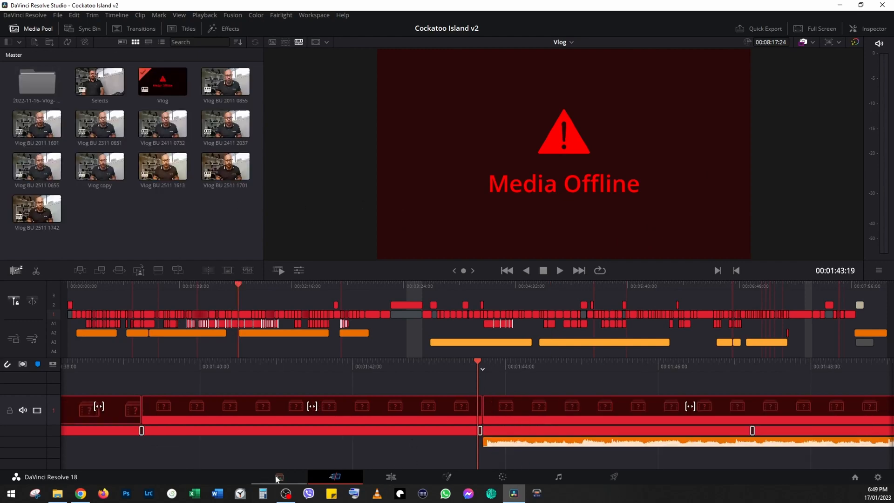
Step: From the Media page's File Explorer, bring the Footage > Mobile PXL clips back into the bin
click(278, 476)
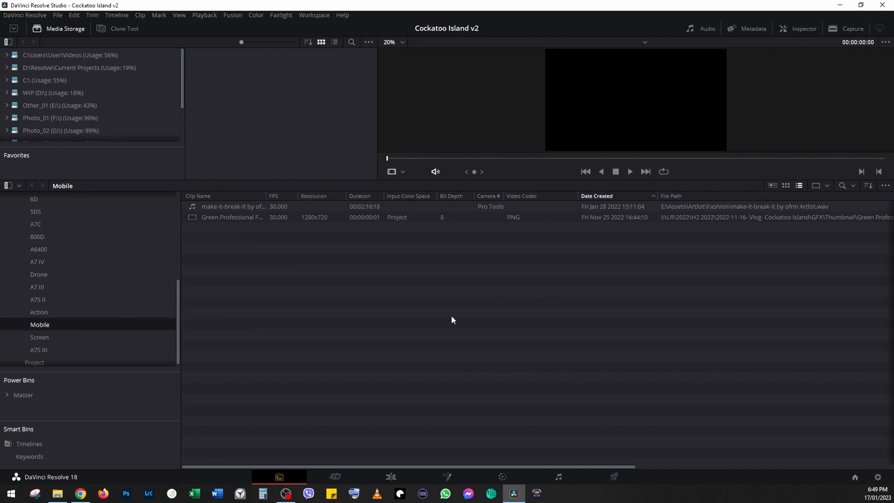
click(57, 493)
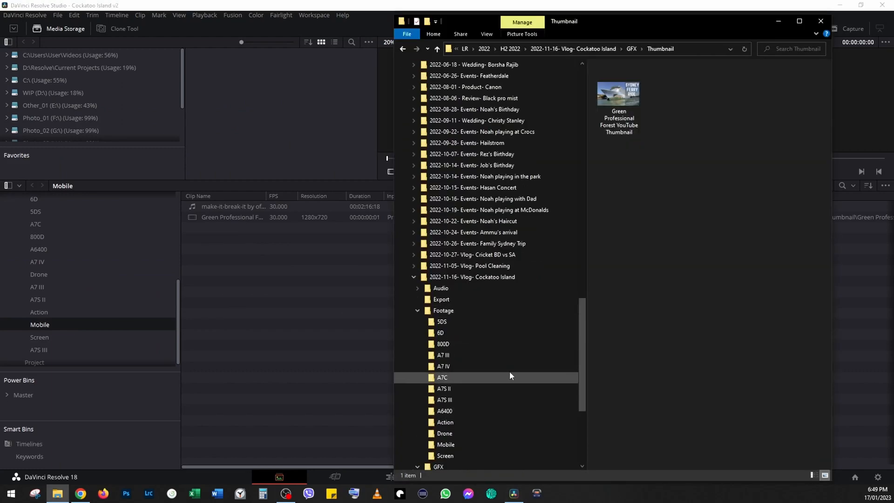
click(446, 444)
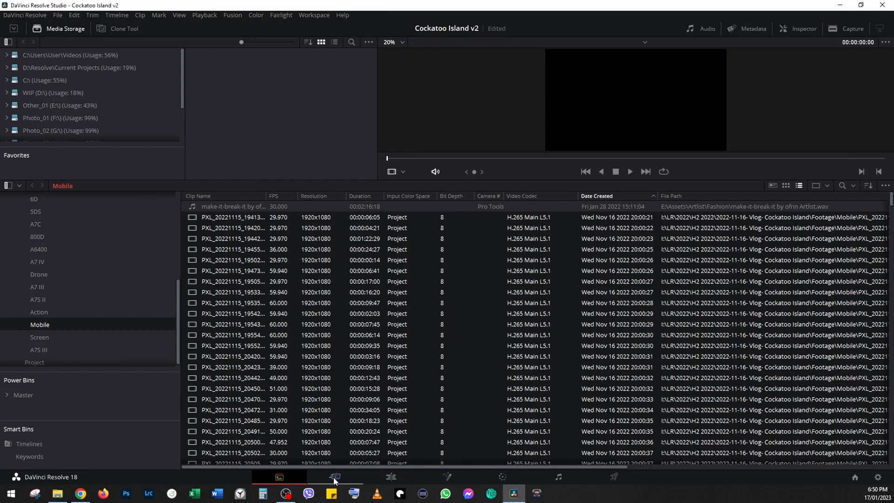
Step: Check the timeline plays again on the Edit page, then reload Cockatoo Island v2 from the project list
click(334, 477)
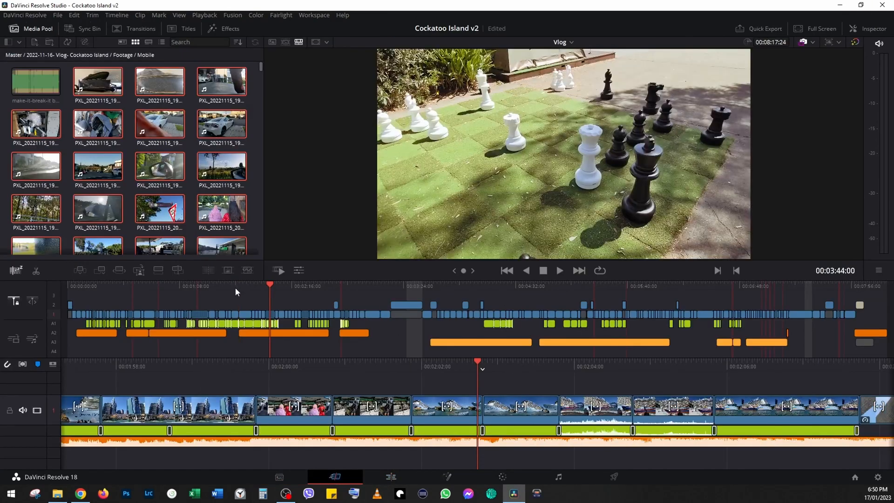
click(296, 285)
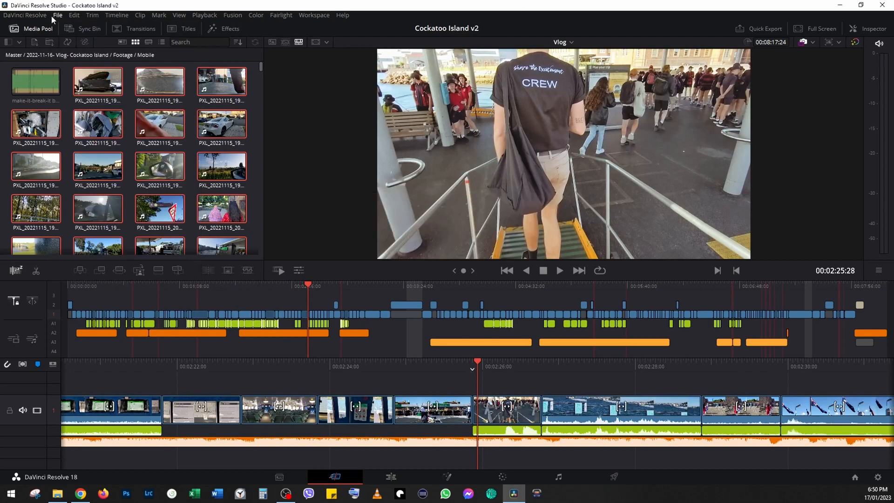
mouse_move(857, 481)
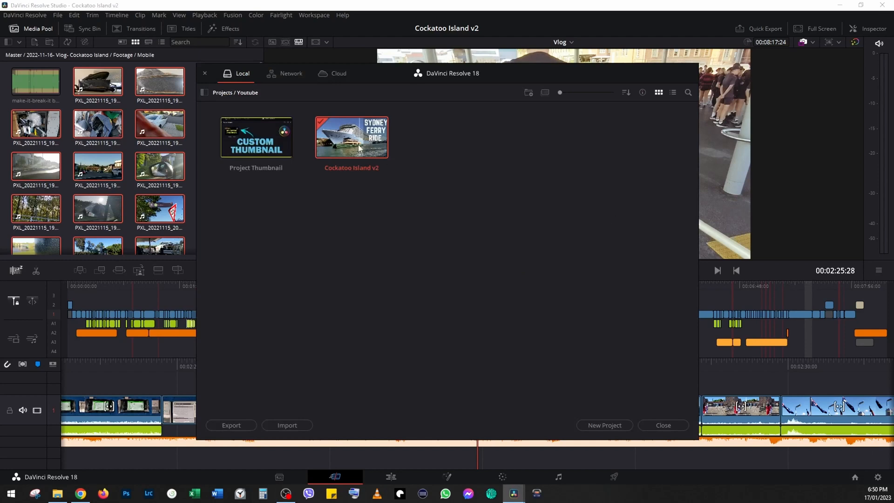
right_click(351, 137)
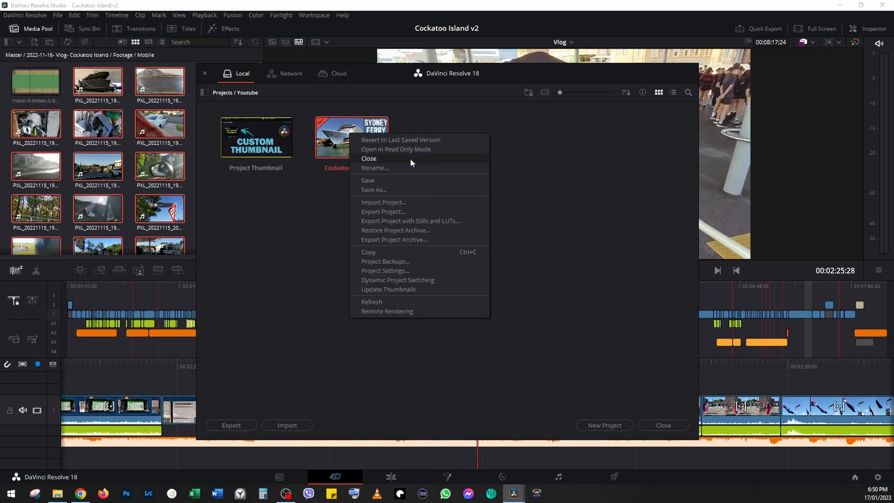
click(374, 168)
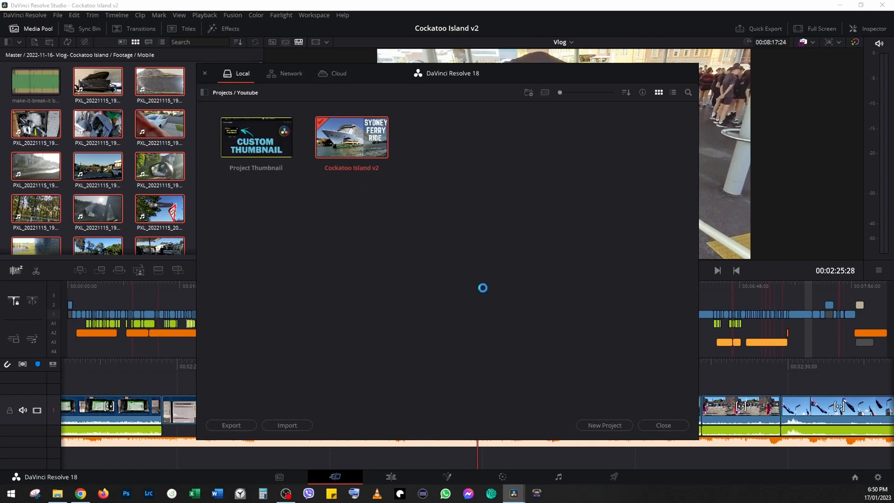